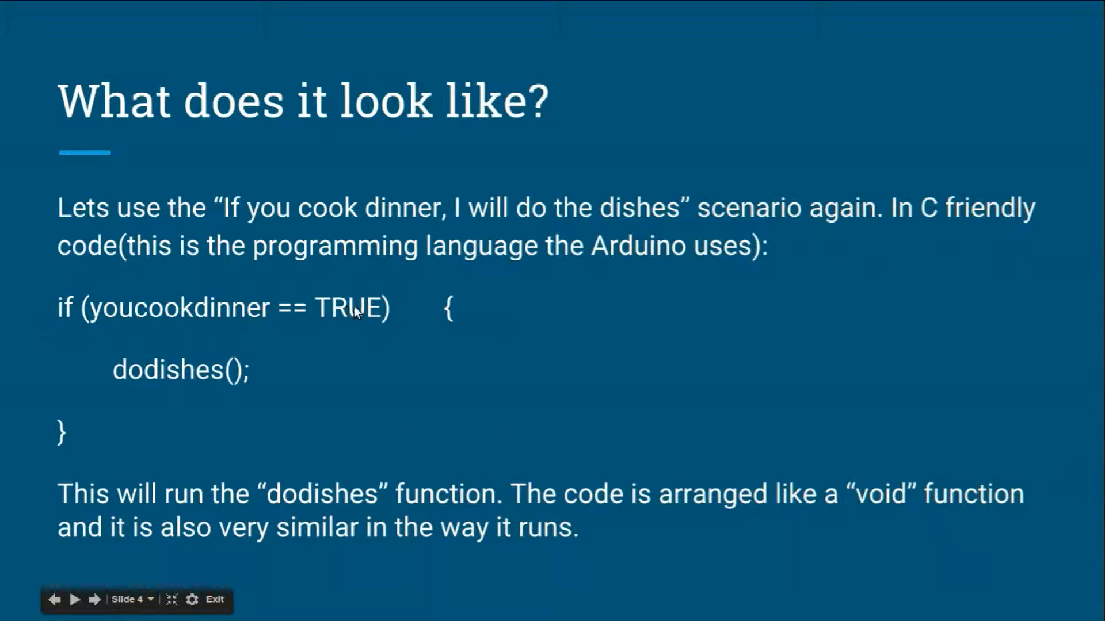
mouse_move(345, 315)
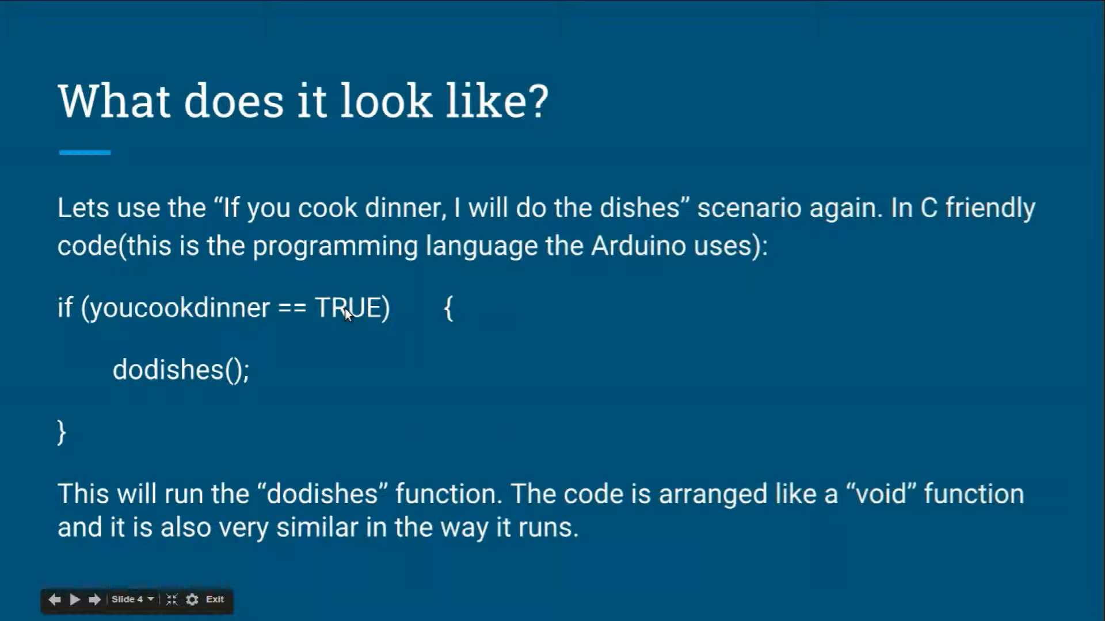
mouse_move(150, 383)
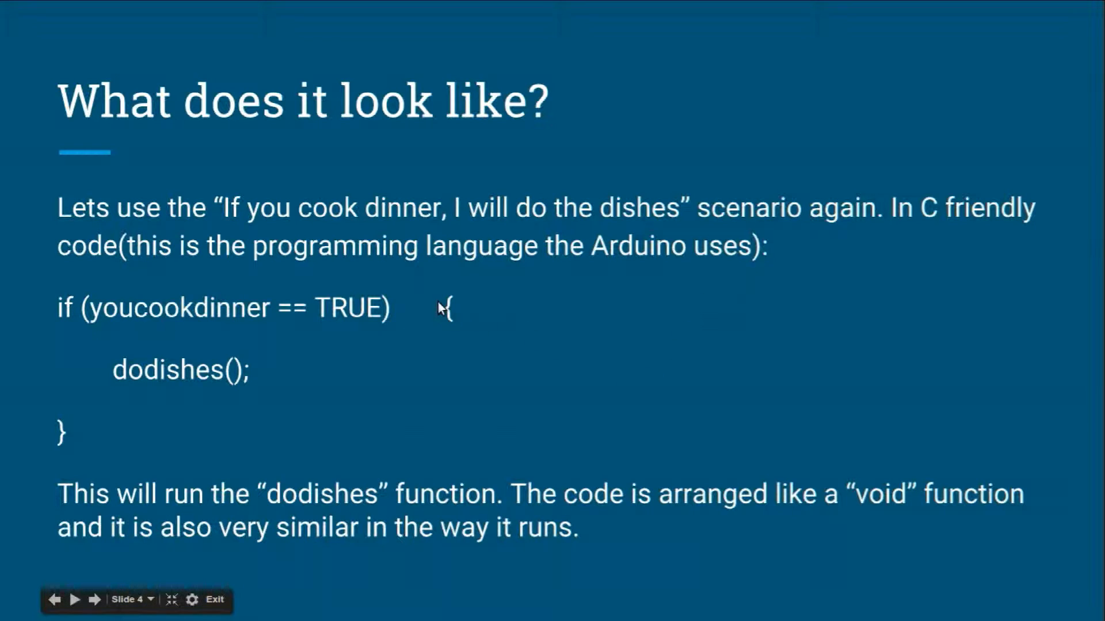
mouse_move(471, 443)
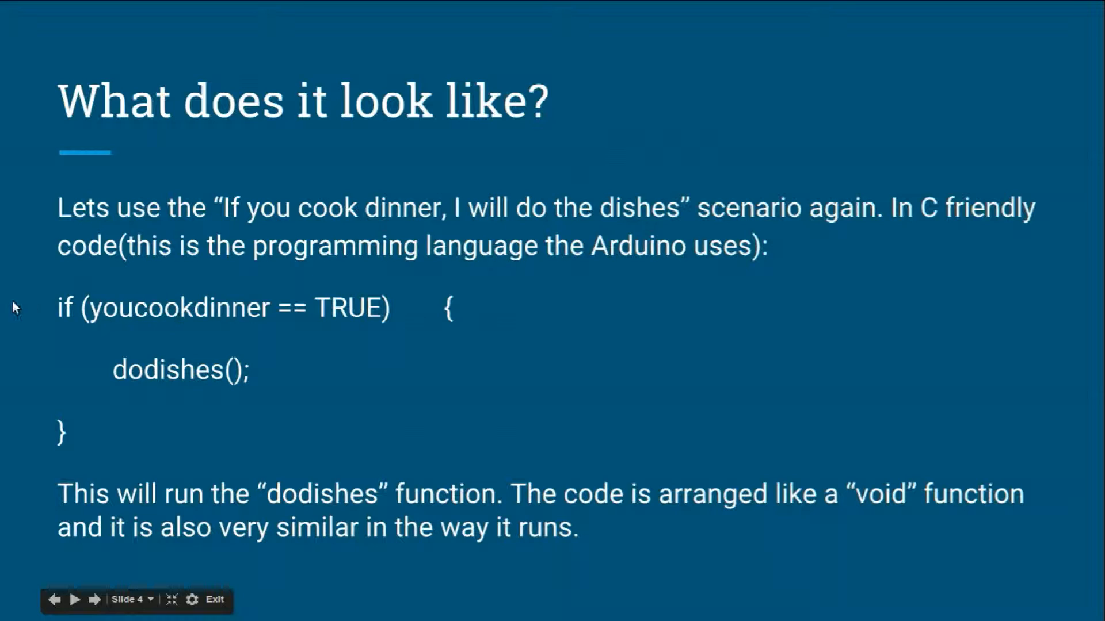
mouse_move(231, 321)
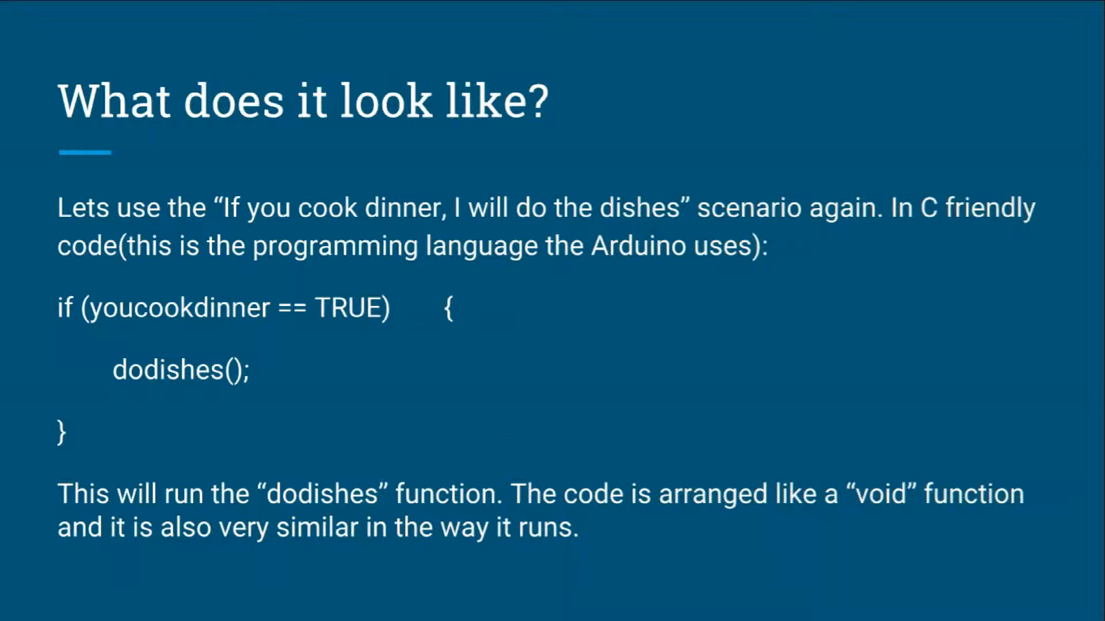
Advance the slideshow to the Example slide with the Button Servo code link.
click(94, 600)
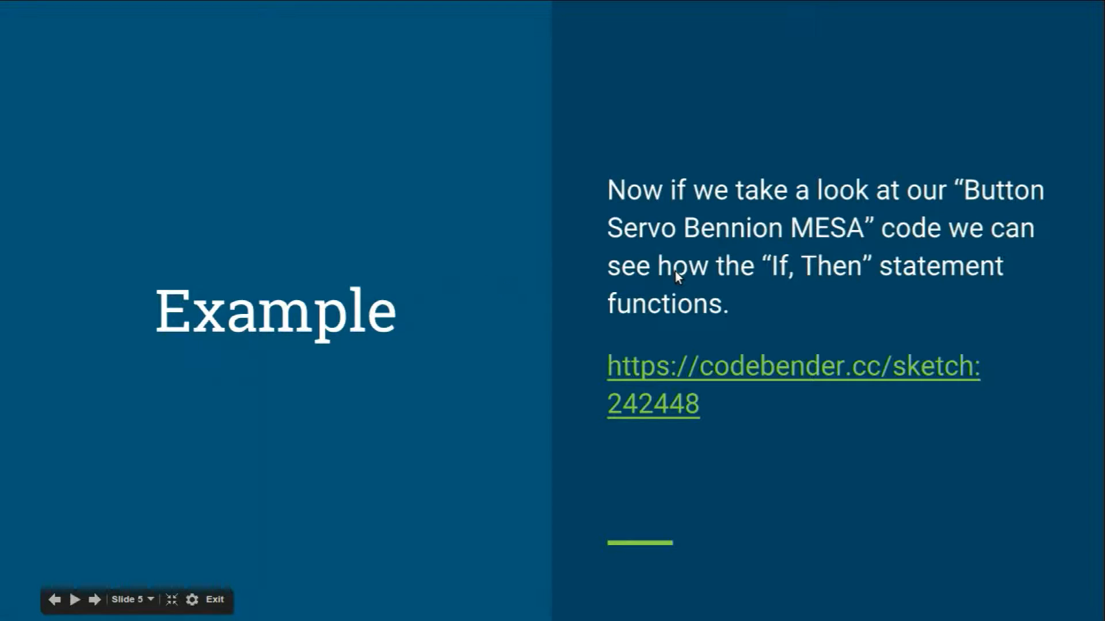
Show the final TurnServo and loop code slide, then bring up the Button Servo sketch in codebender.
click(75, 600)
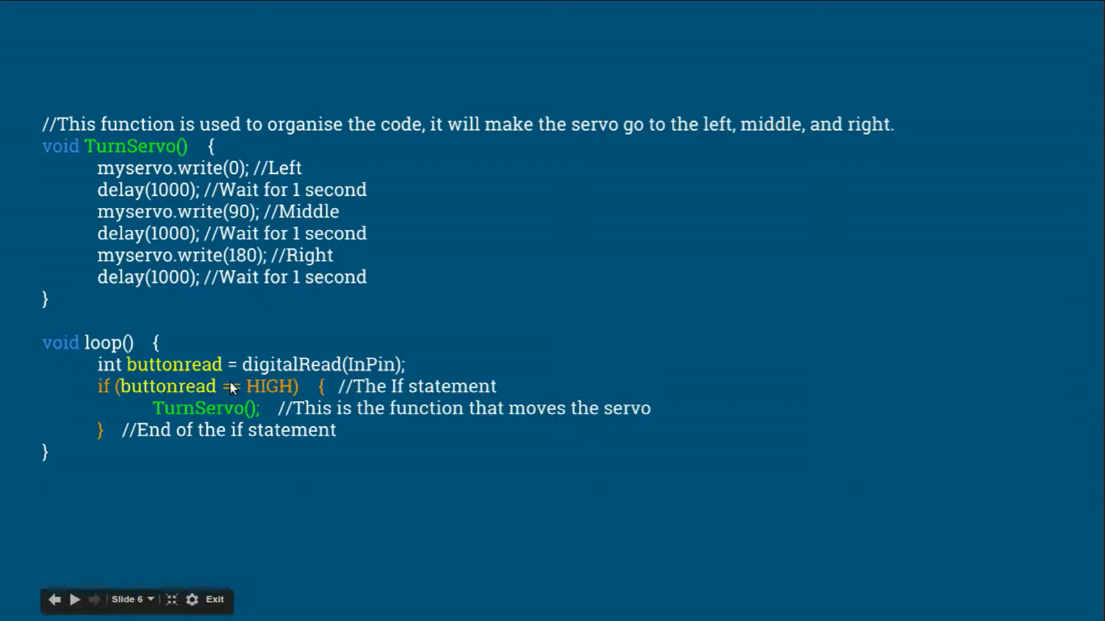
mouse_move(212, 408)
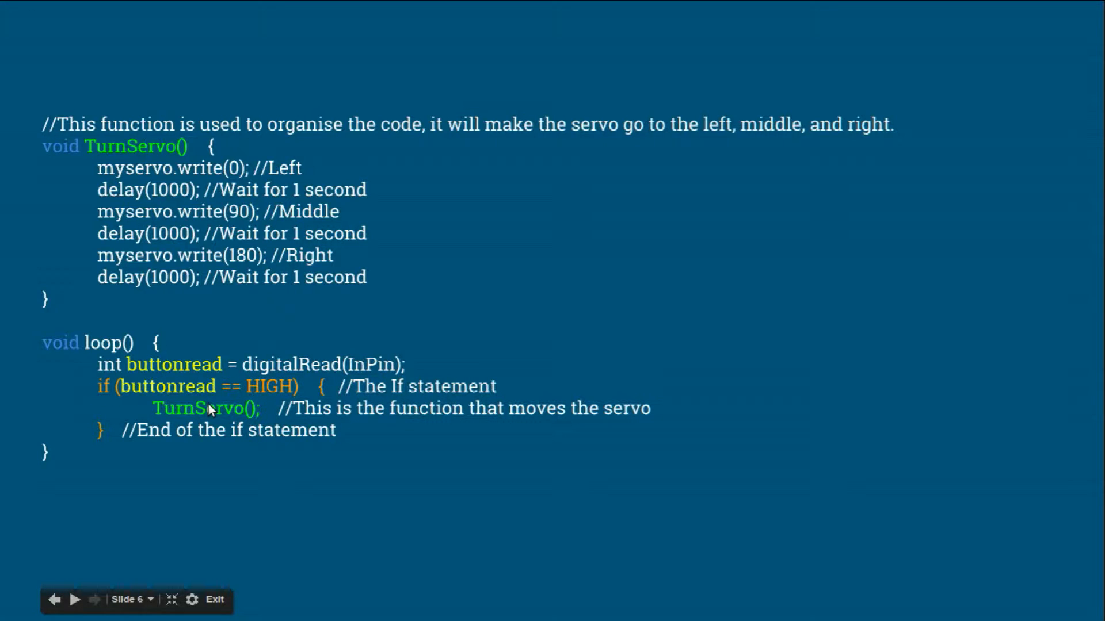
mouse_move(126, 167)
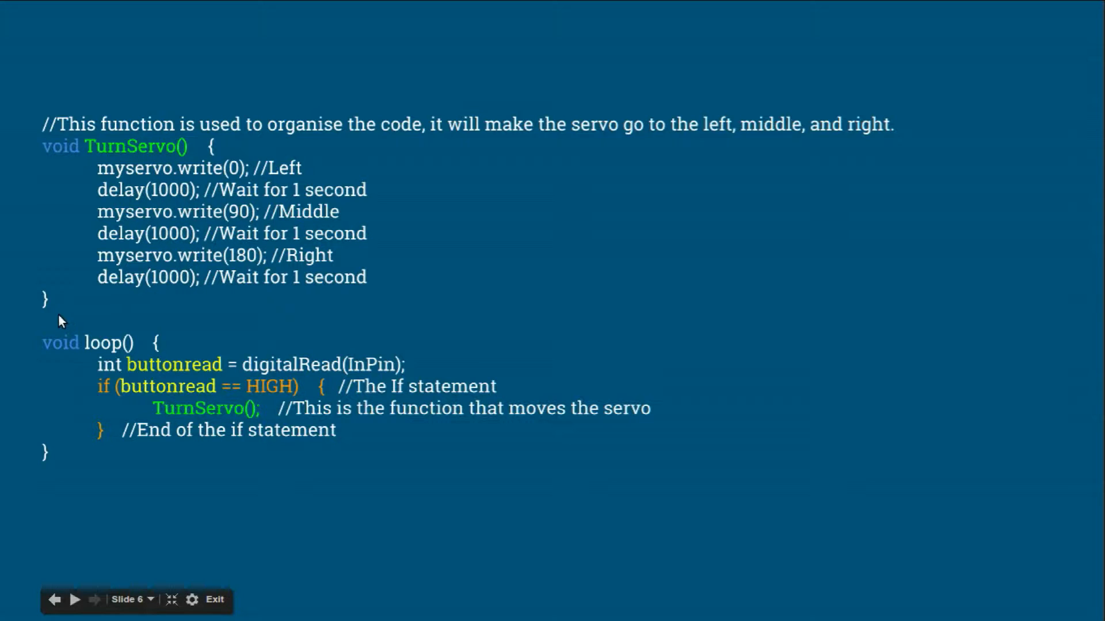
mouse_move(3, 129)
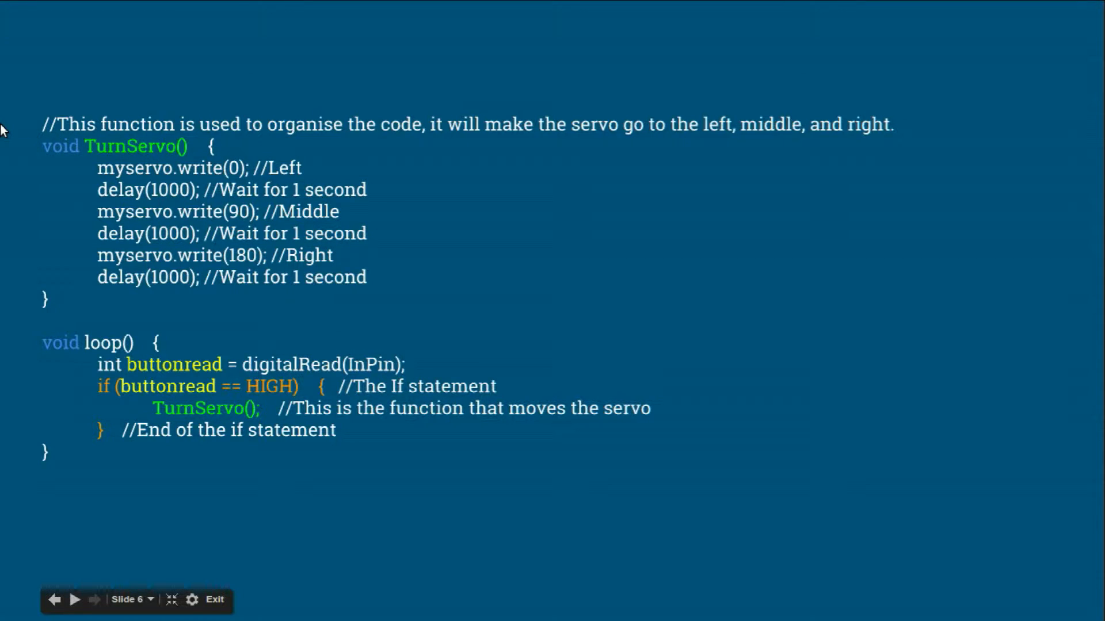
mouse_move(199, 184)
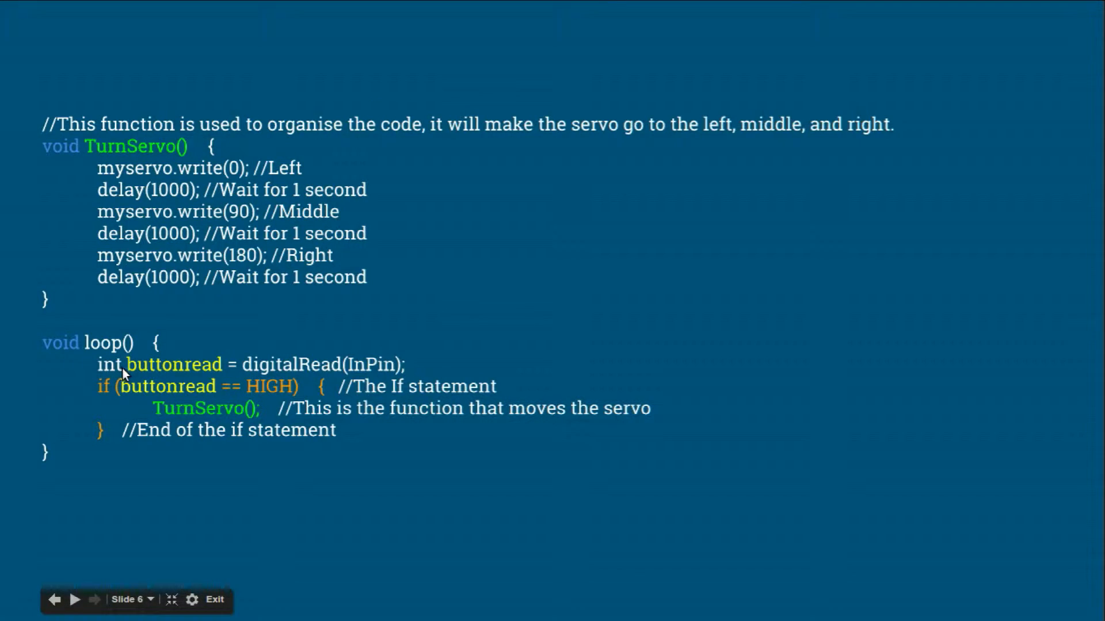
mouse_move(282, 371)
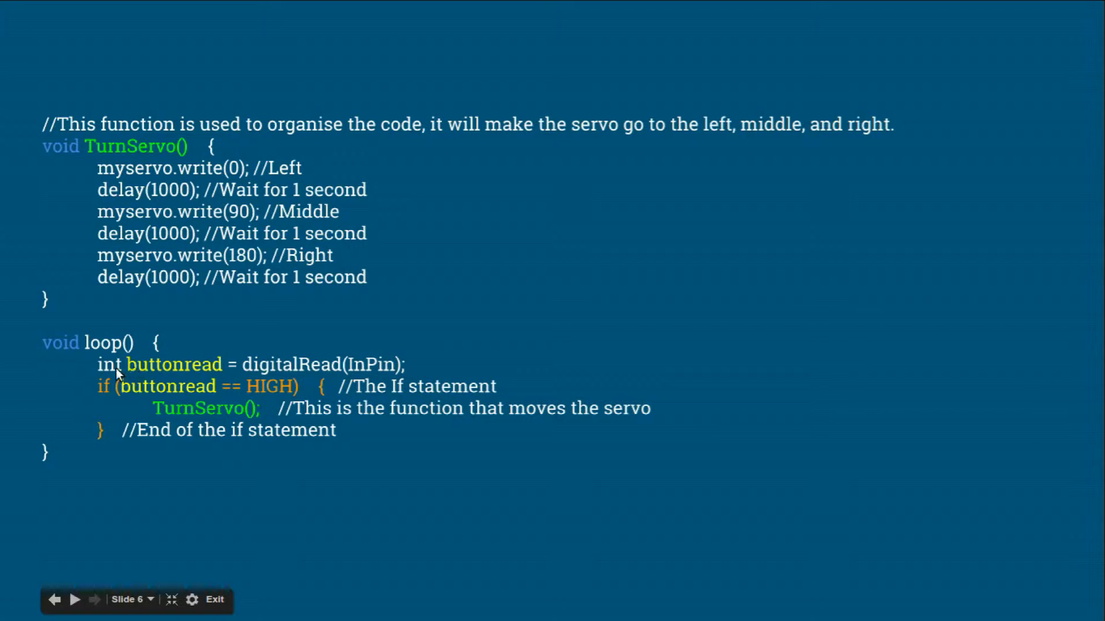
mouse_move(232, 384)
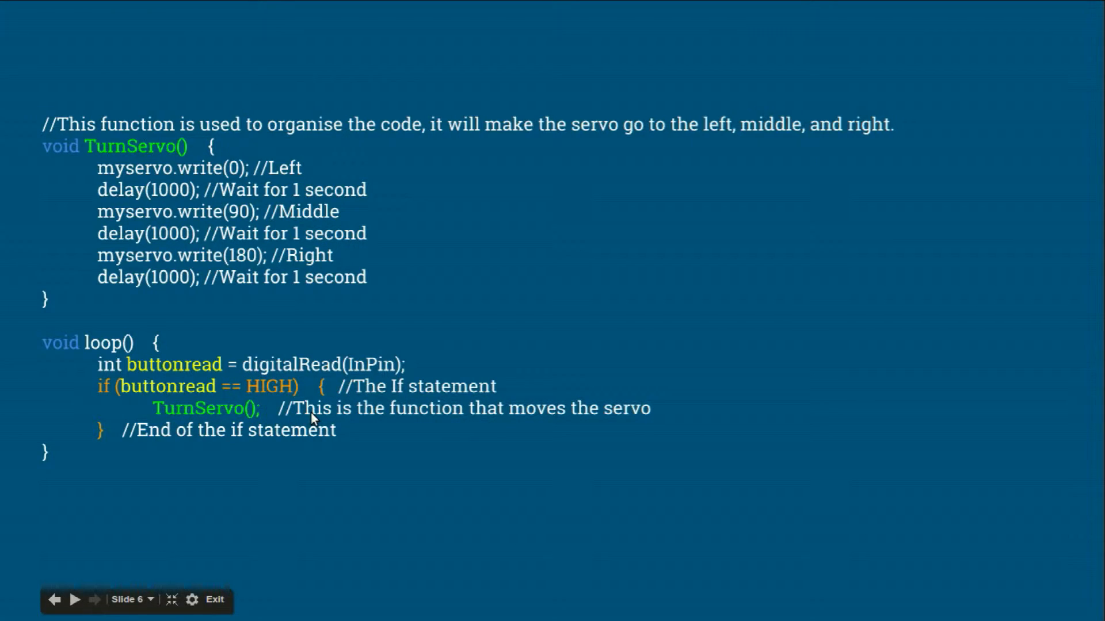
mouse_move(200, 381)
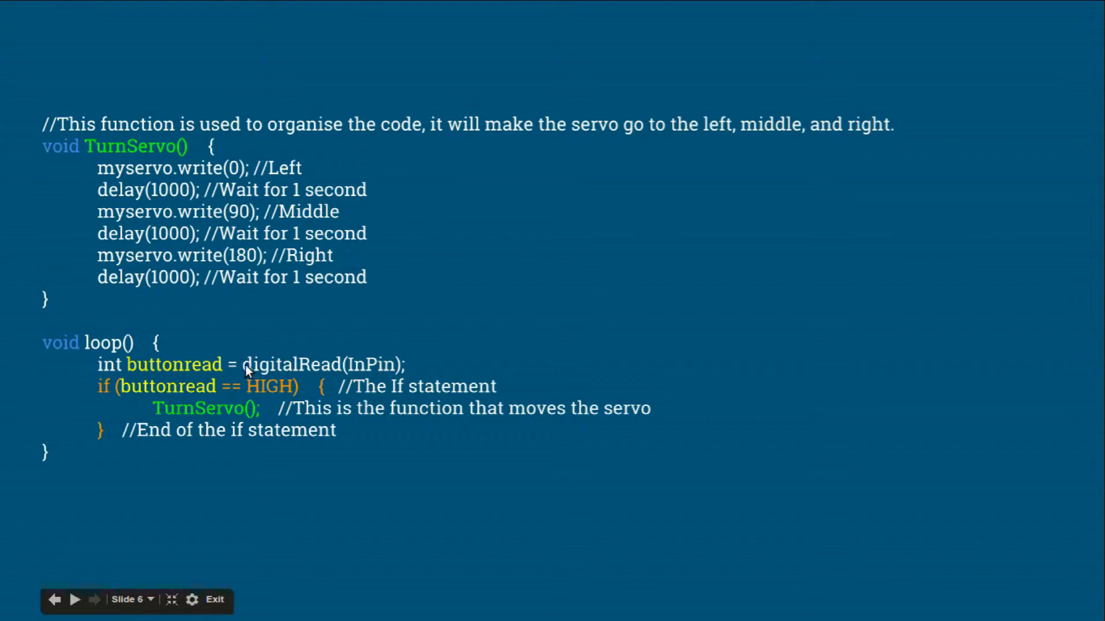
mouse_move(379, 381)
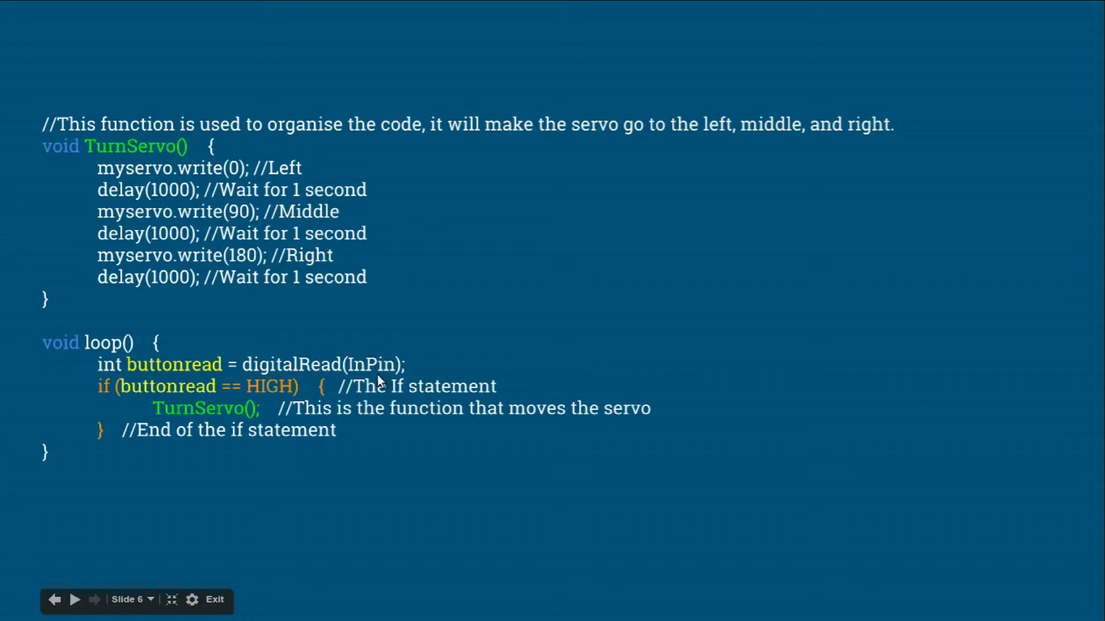
mouse_move(262, 419)
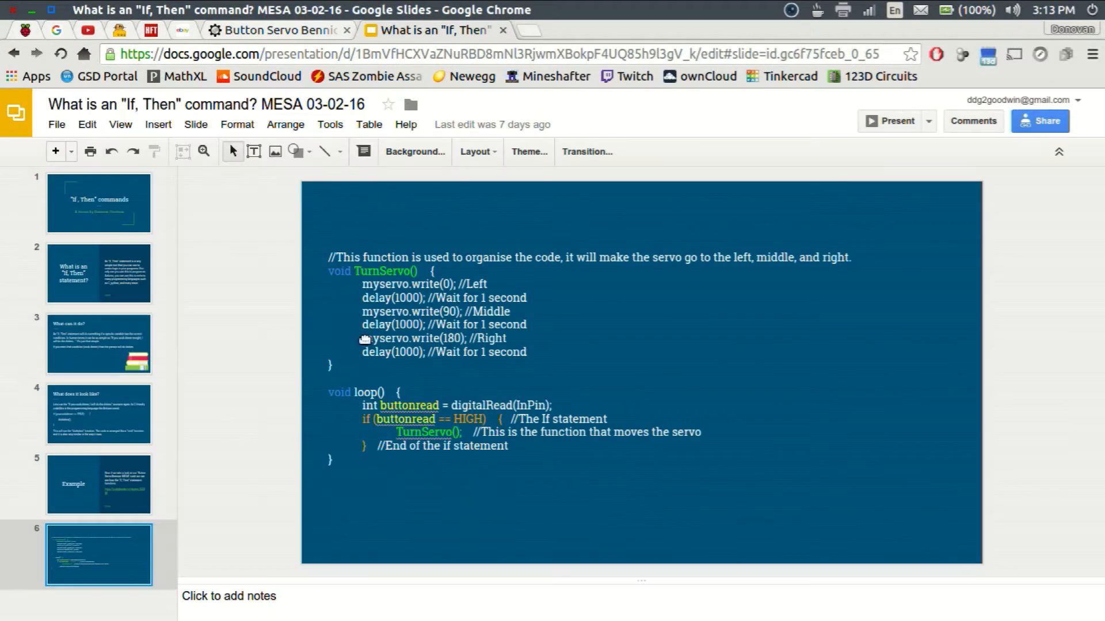
click(275, 30)
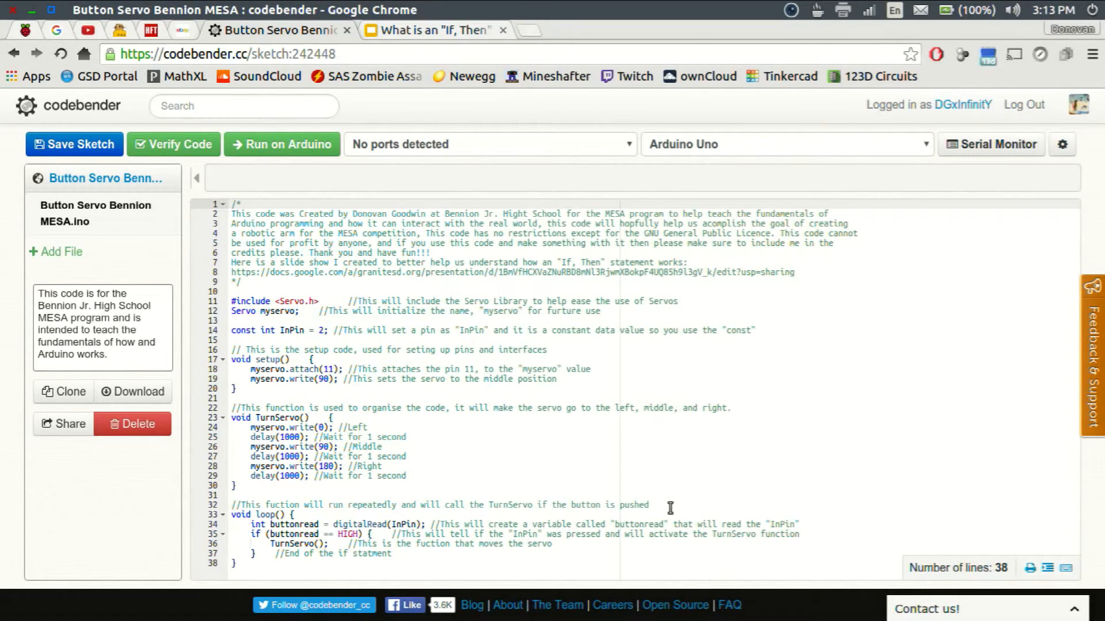
mouse_move(574, 488)
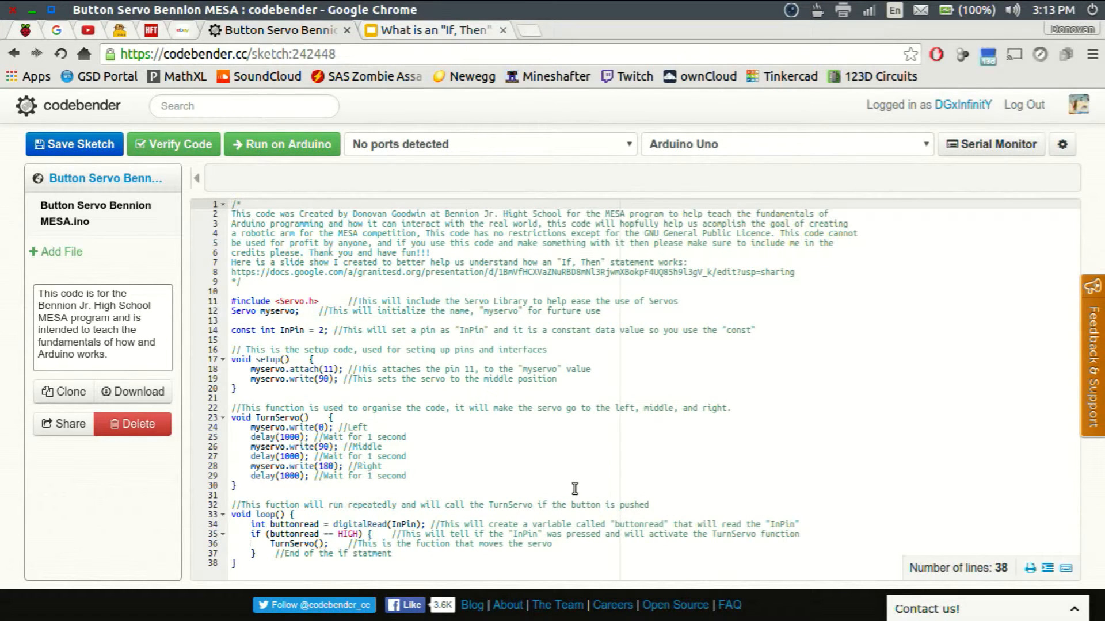